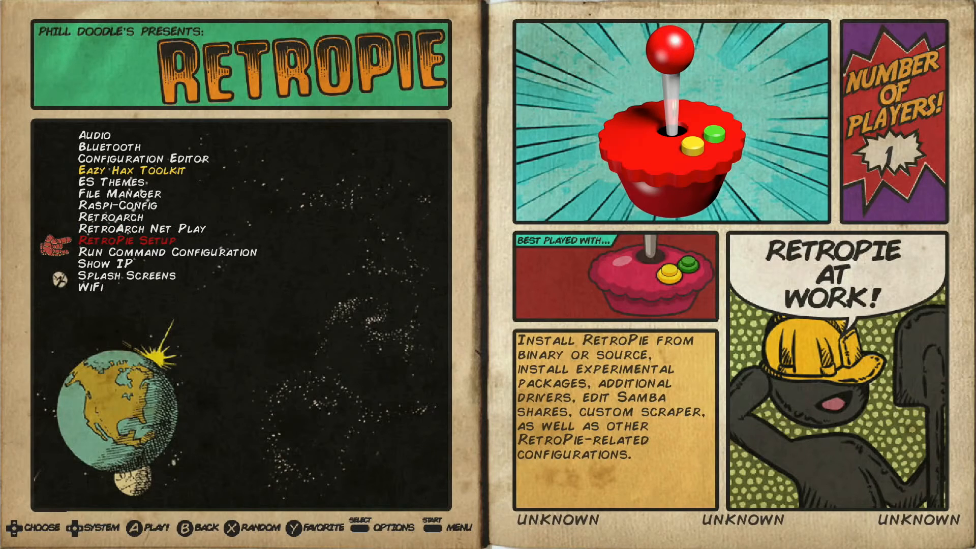
Step: Start RetroPie Setup from the EmulationStation RetroPie menu
left_click(131, 240)
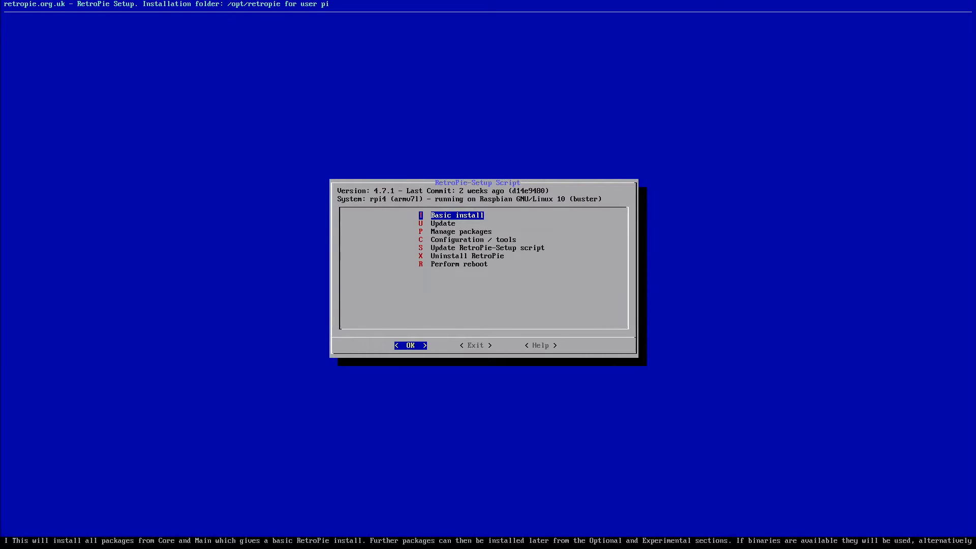
Step: Open the emulationstation core package's Configuration / Options via Manage packages
key("Down")
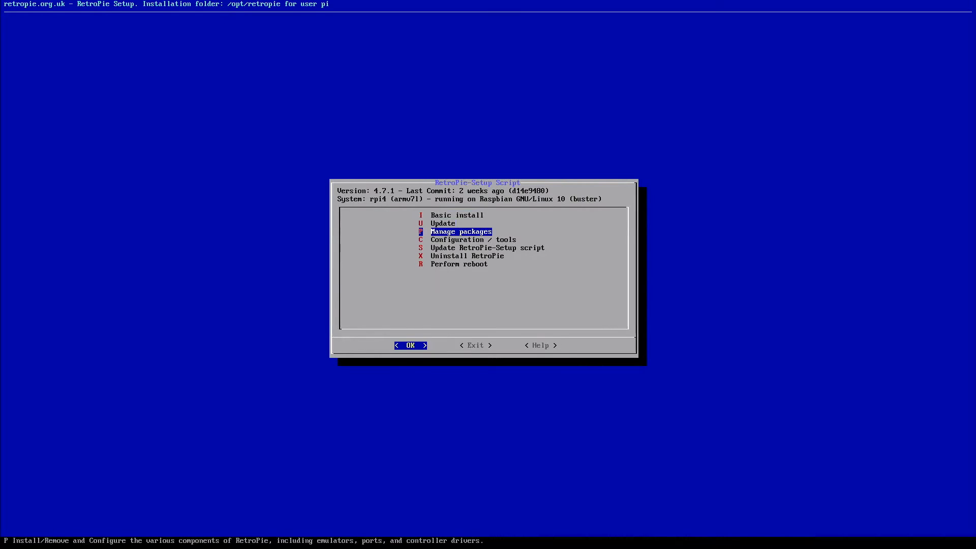
left_click(410, 345)
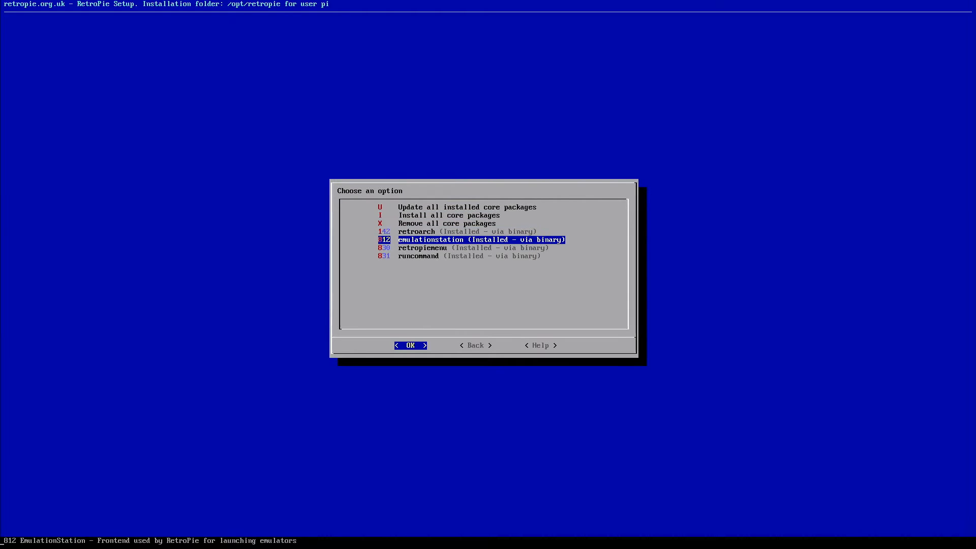
left_click(411, 345)
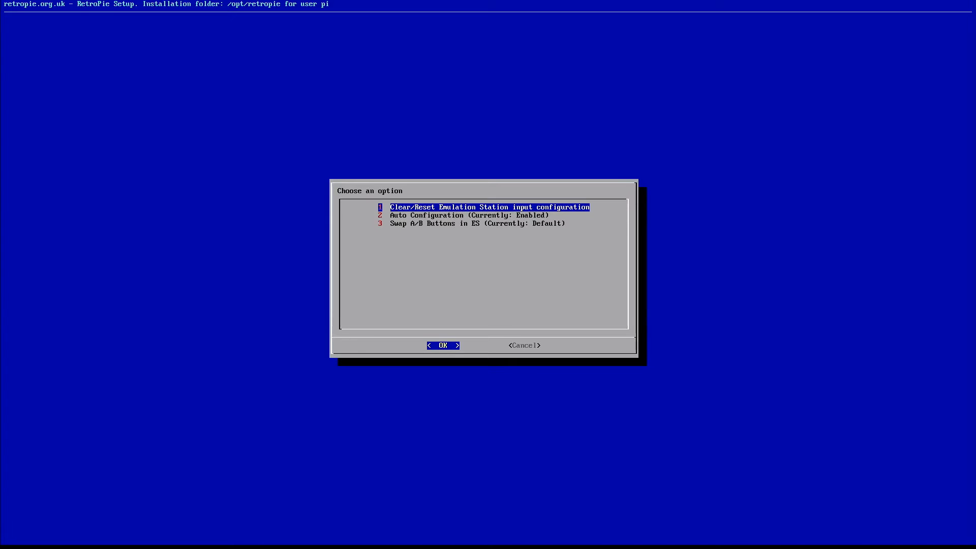
Step: Clear the EmulationStation input configuration, confirm Yes, and acknowledge the notice
left_click(443, 346)
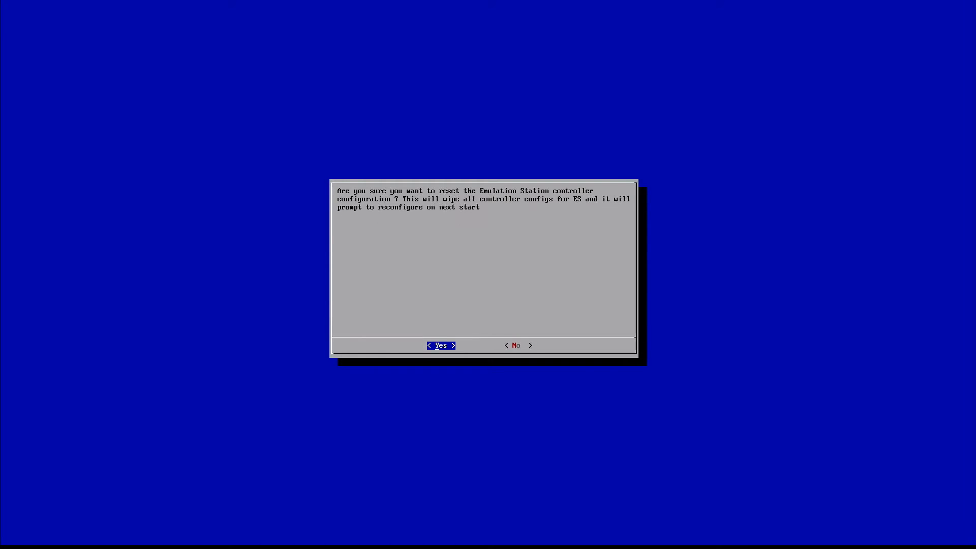
left_click(441, 345)
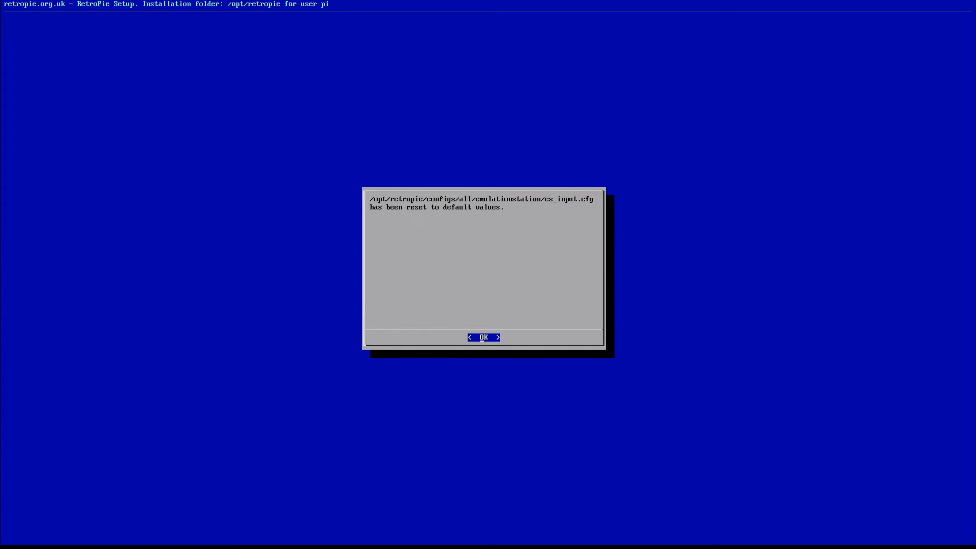
left_click(484, 337)
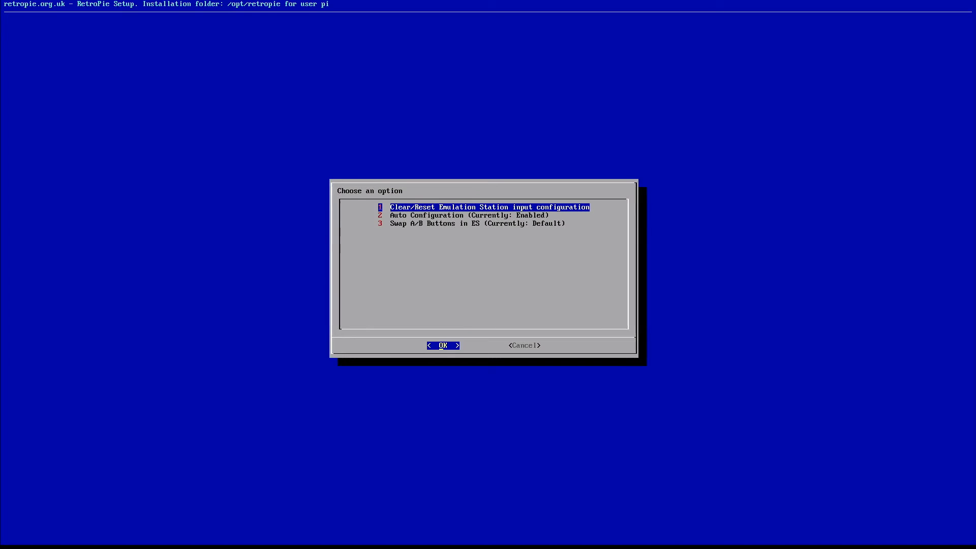
Step: Back out of the emulationstation options to the RetroPie Setup main menu
key("Tab")
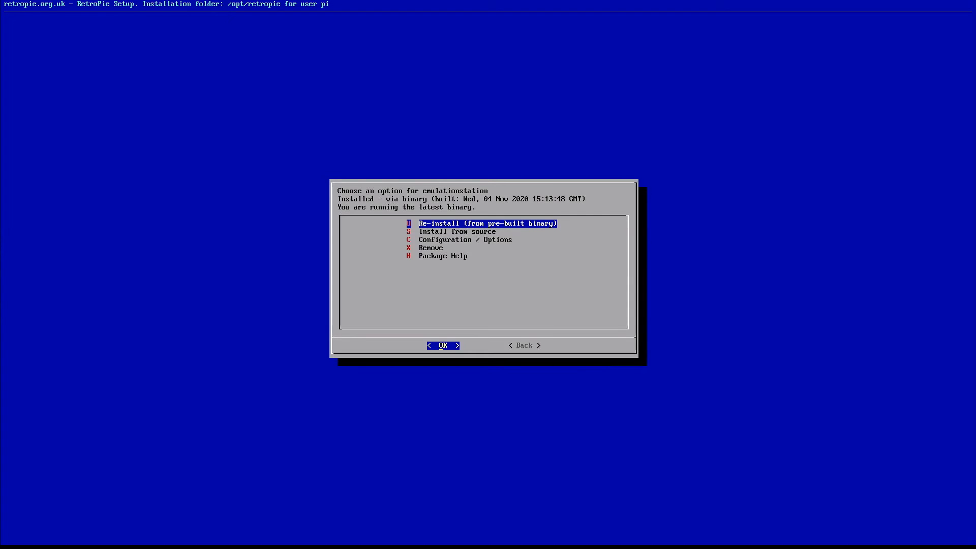
key("Tab")
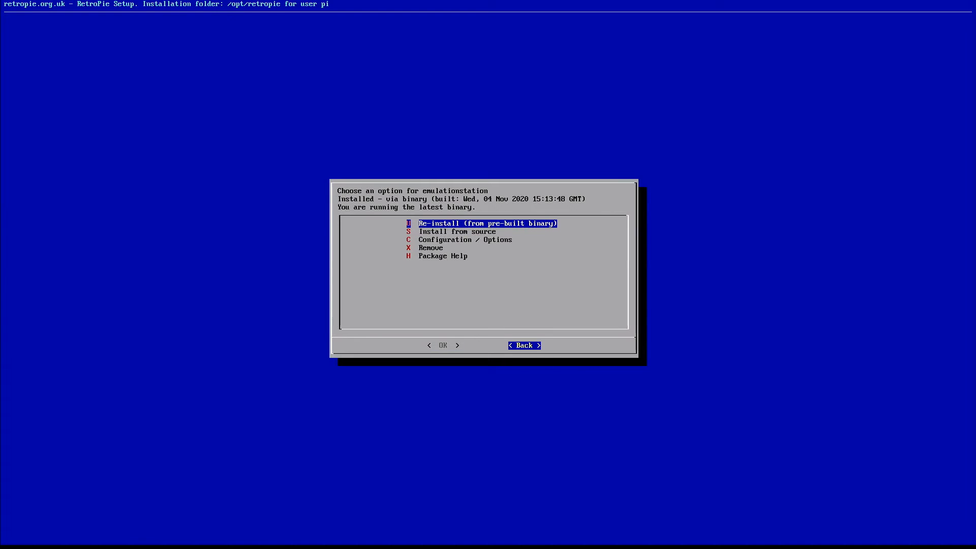
left_click(524, 345)
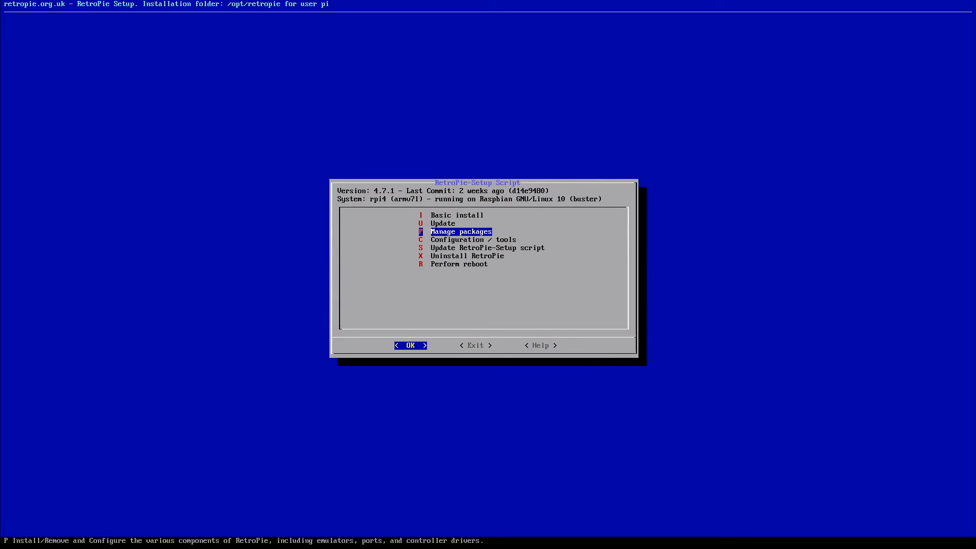
Step: Highlight Perform reboot in the main menu
key("Down")
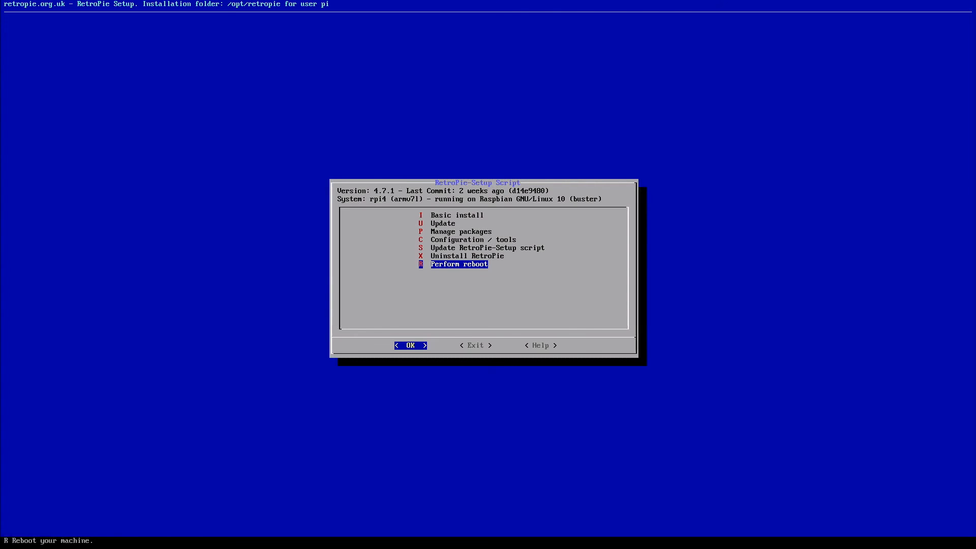
Step: Select Perform reboot and answer Yes to restart the machine
left_click(410, 345)
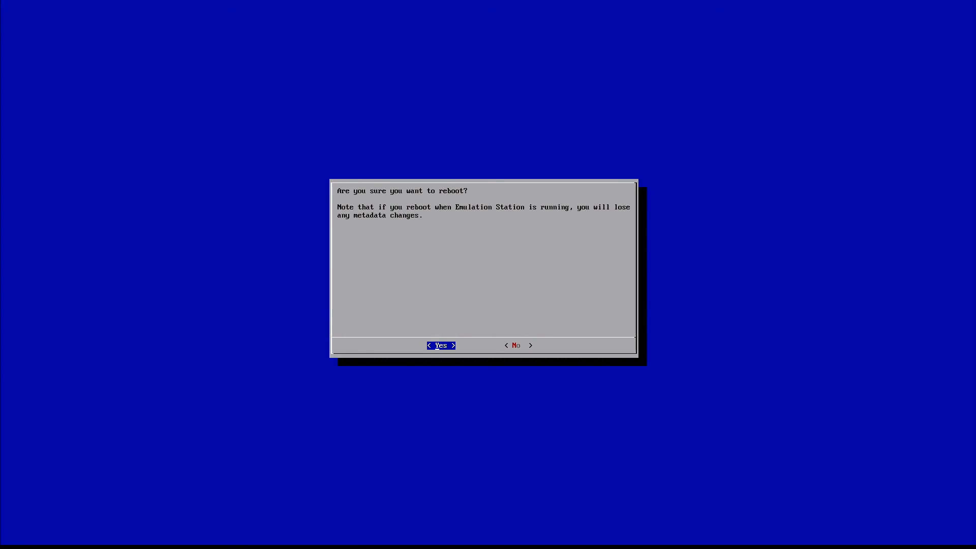
left_click(440, 345)
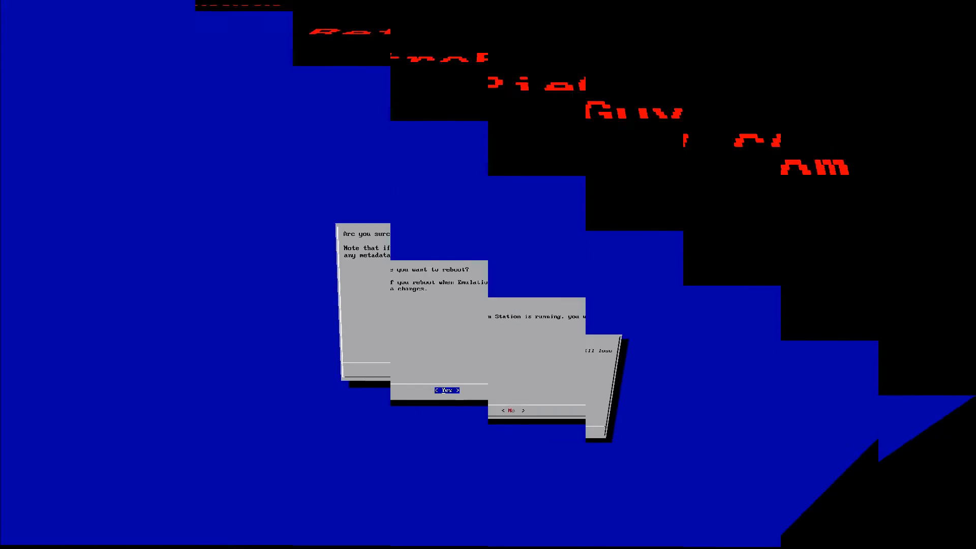